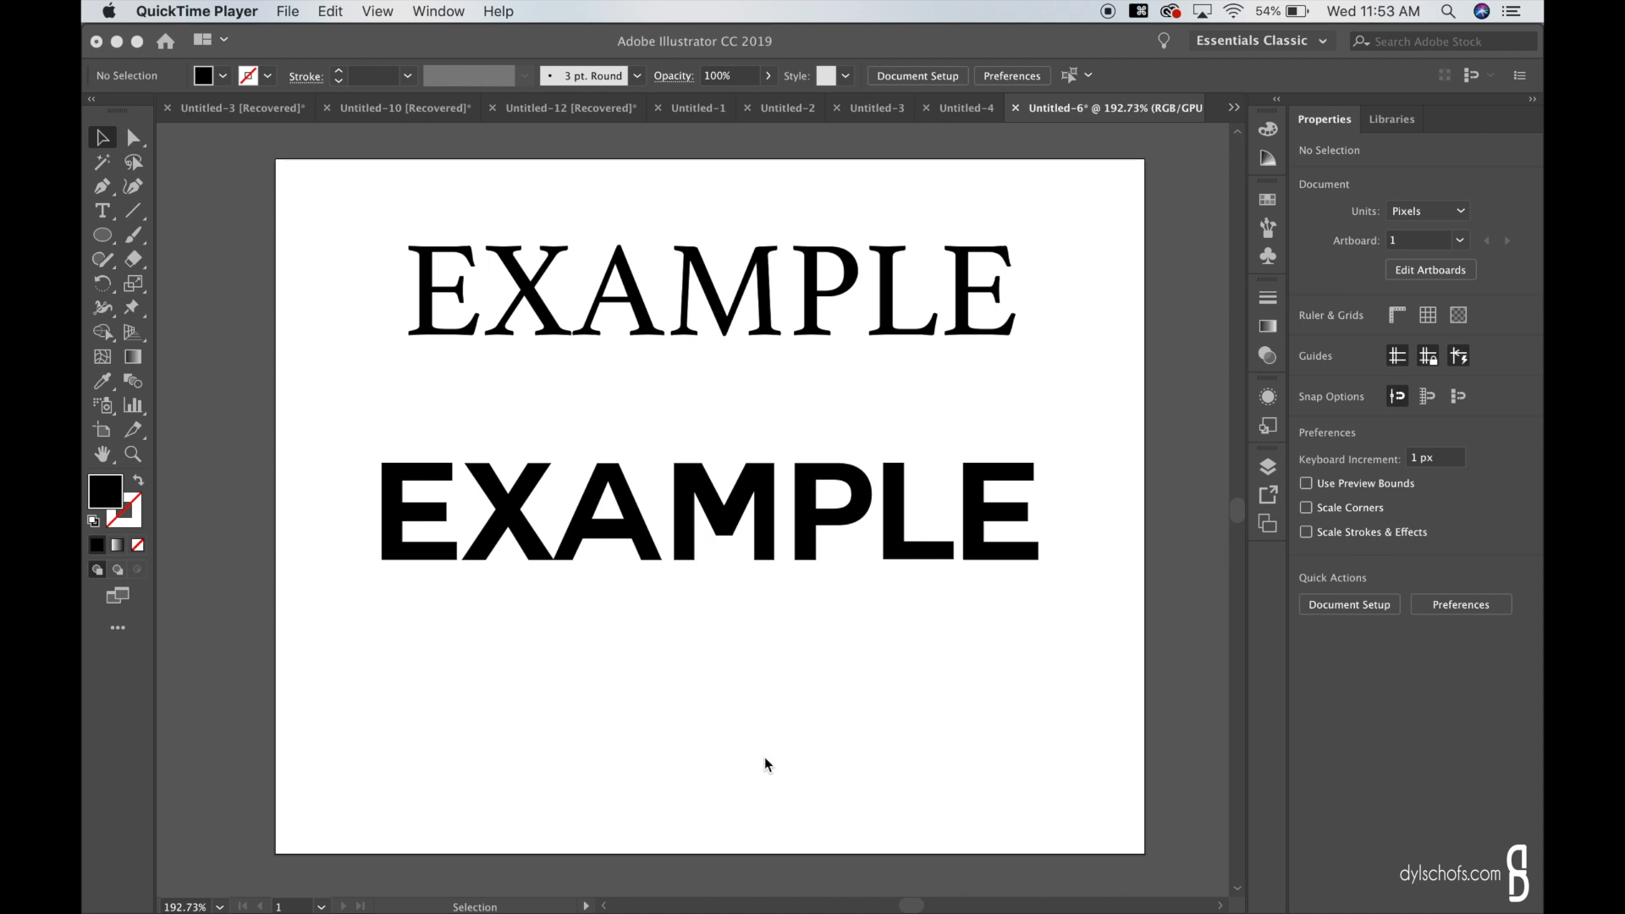
pyautogui.moveTo(718, 318)
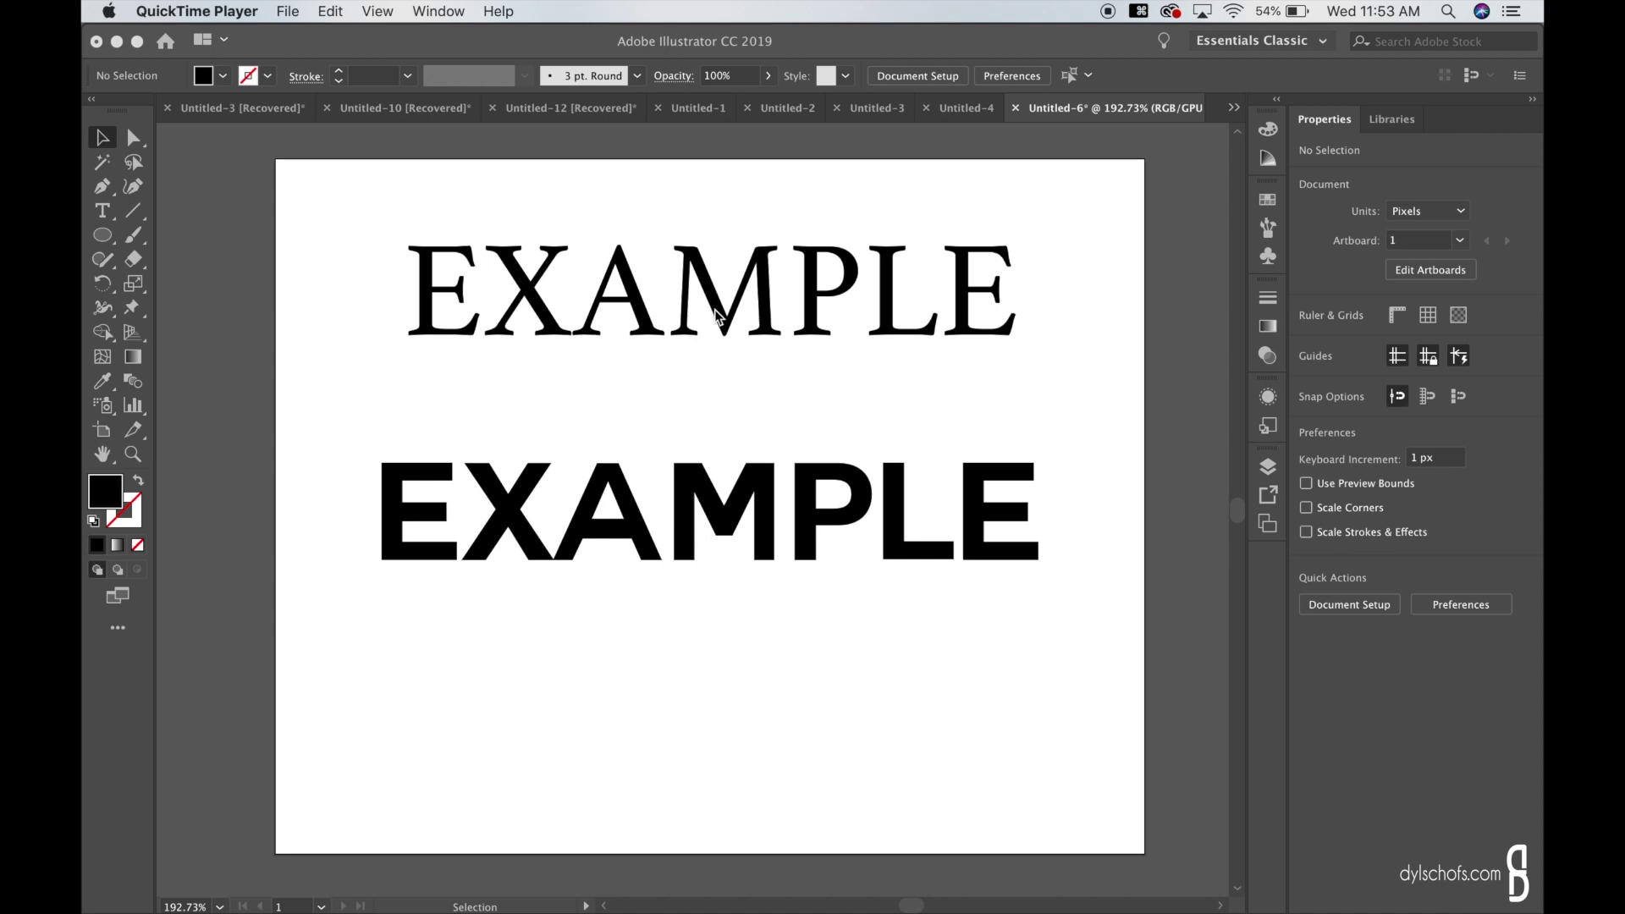
# Switch the top serif EXAMPLE line from Regular to Italic font style.
pyautogui.click(711, 290)
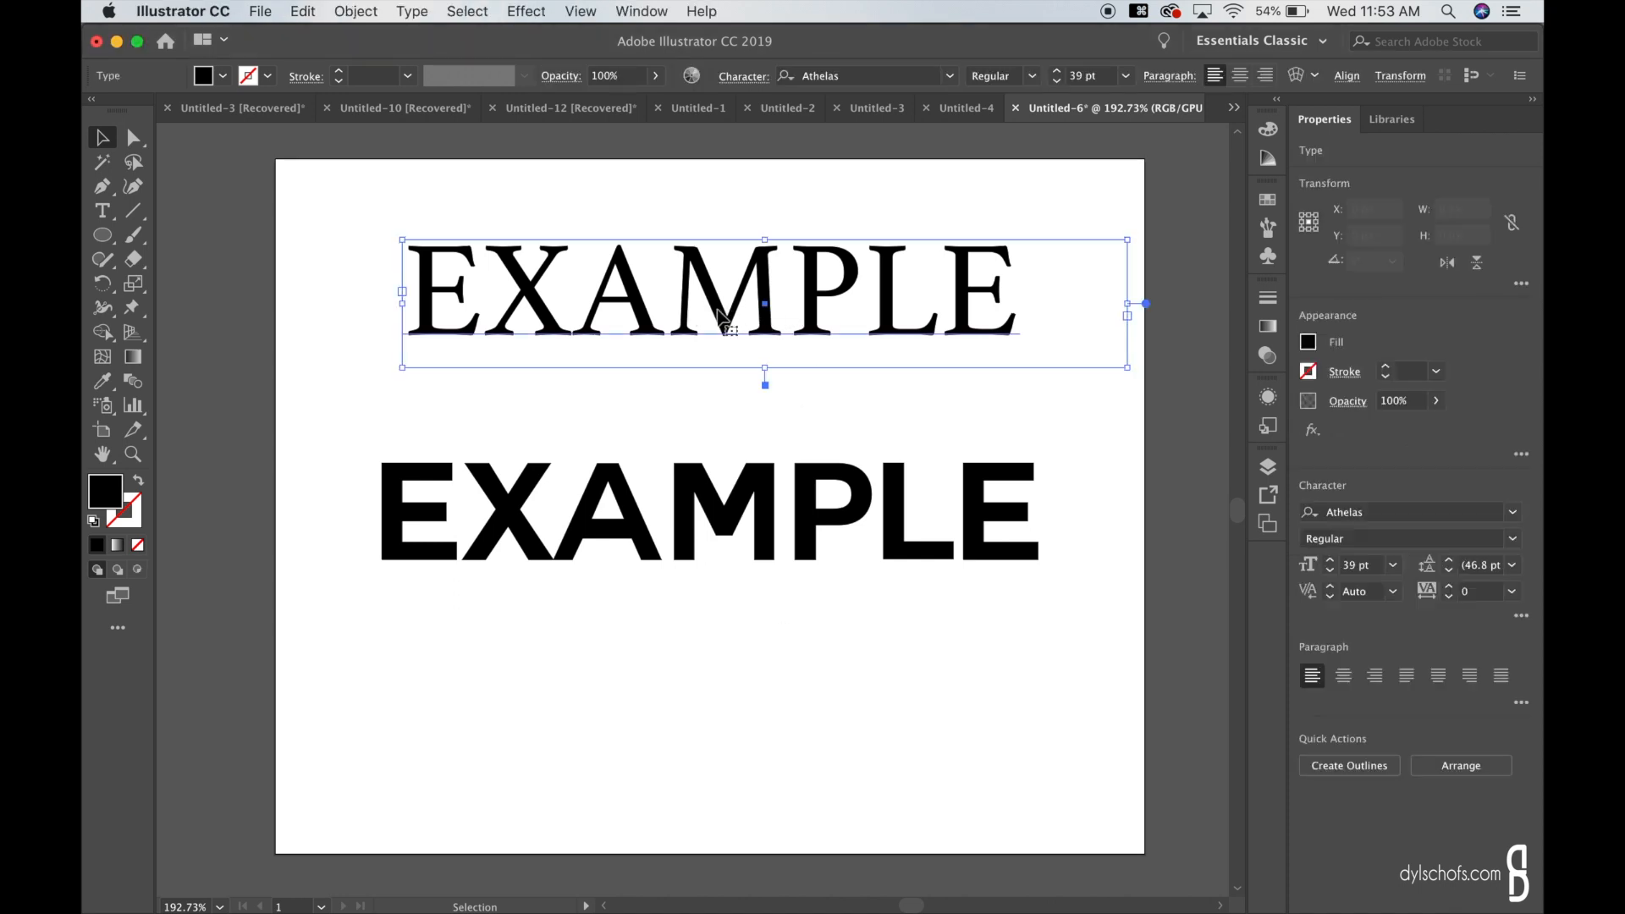
pyautogui.doubleClick(713, 302)
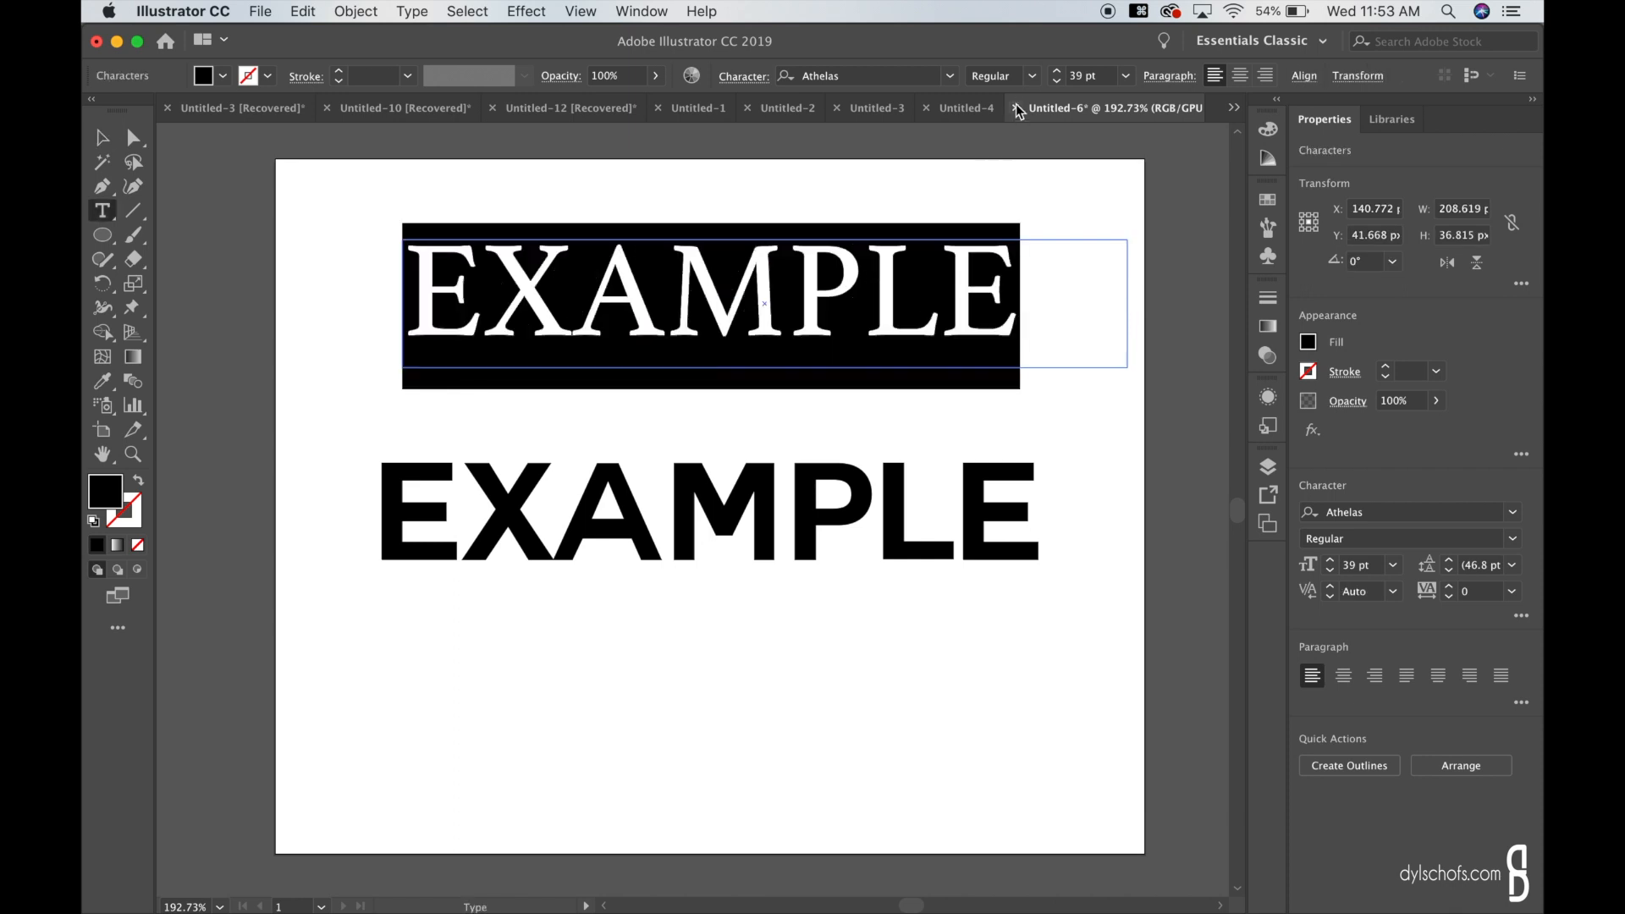
pyautogui.click(1001, 74)
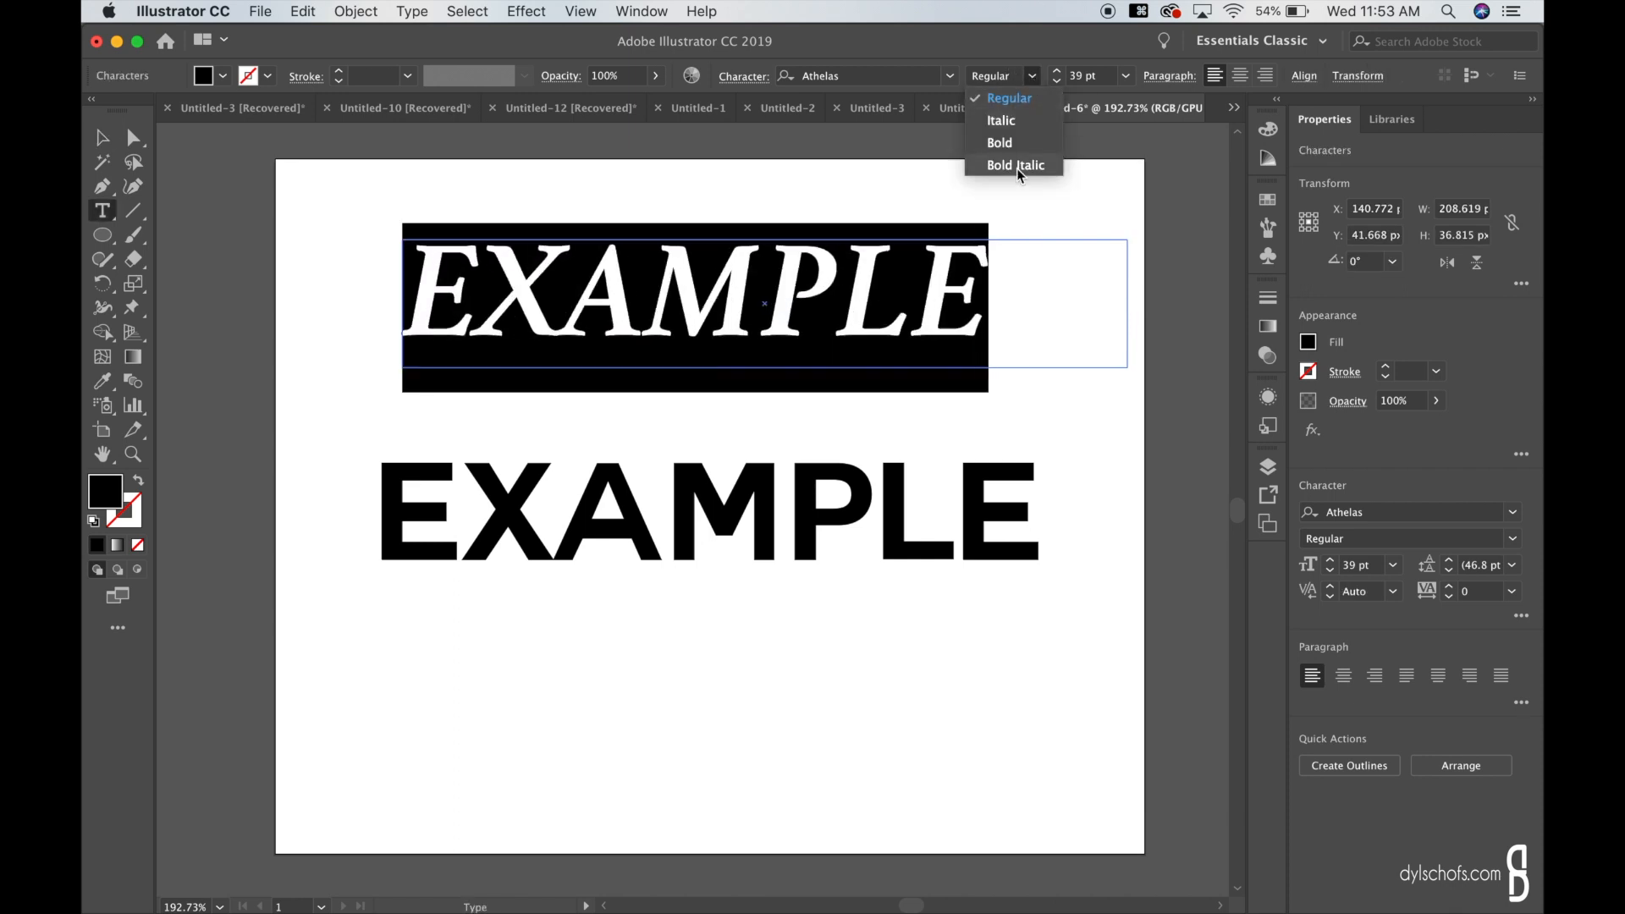
pyautogui.moveTo(1003, 127)
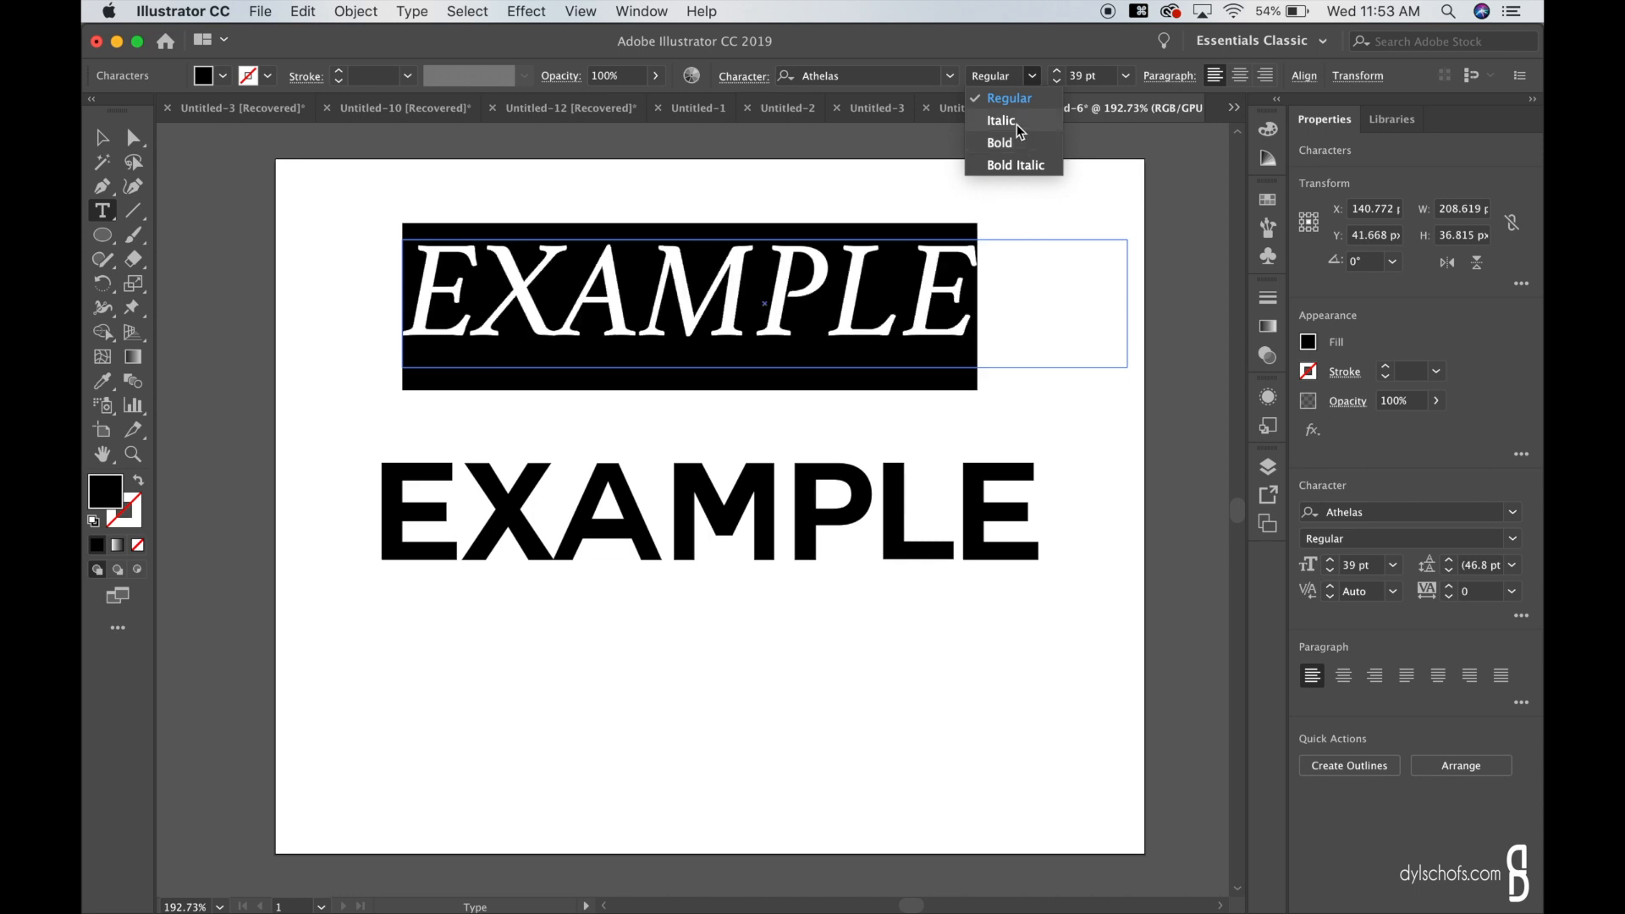
pyautogui.click(1001, 120)
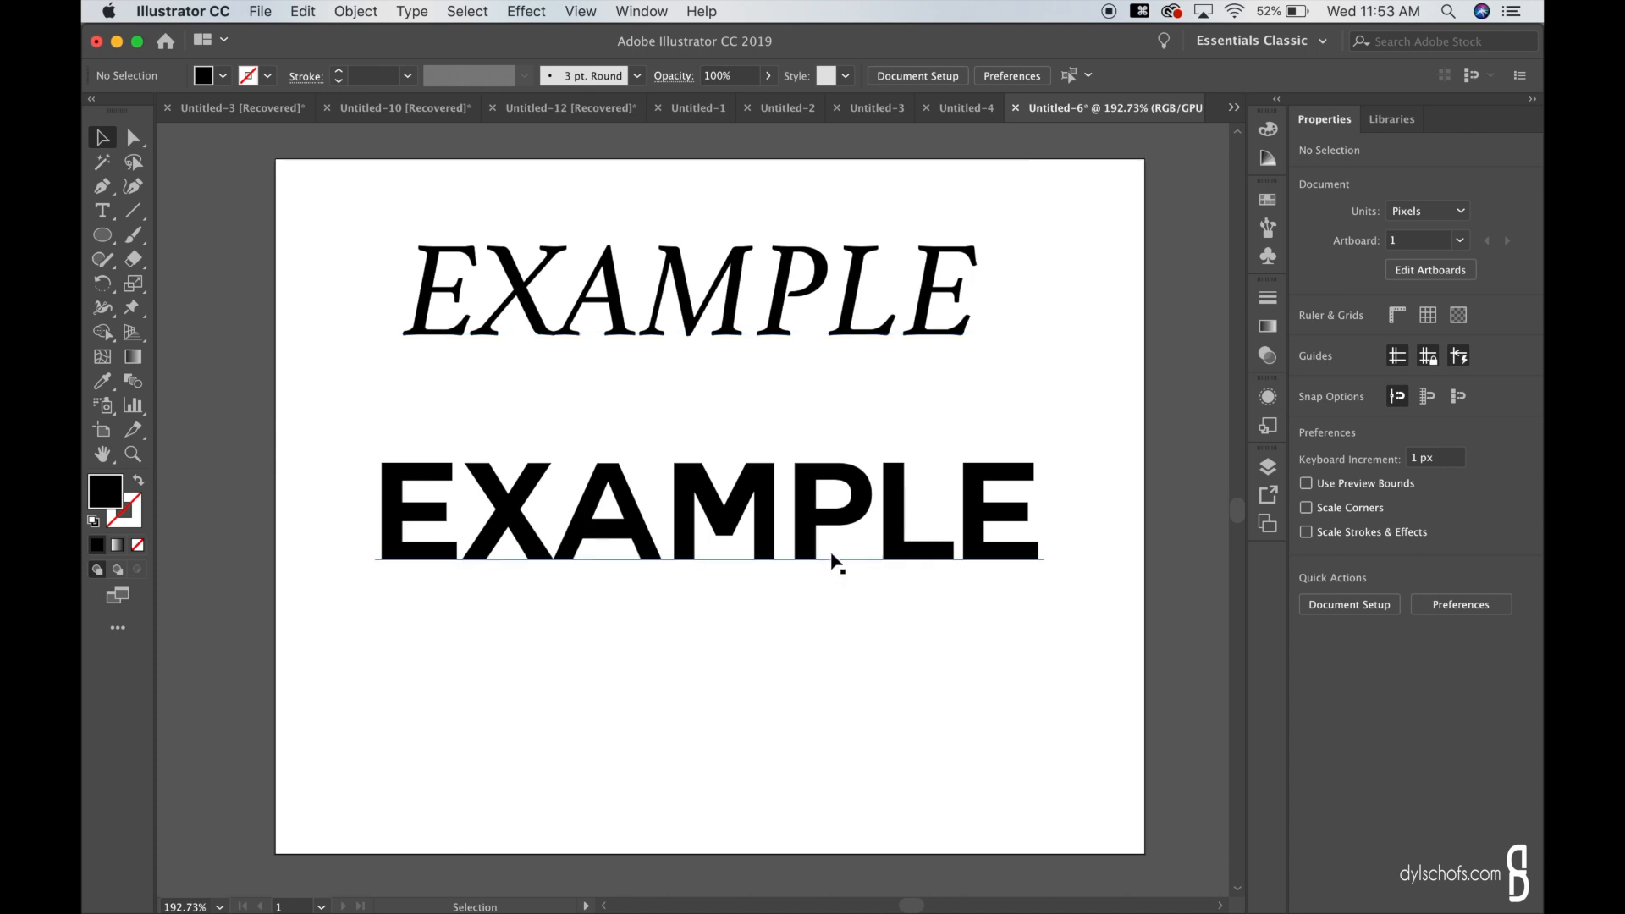
pyautogui.moveTo(845, 561)
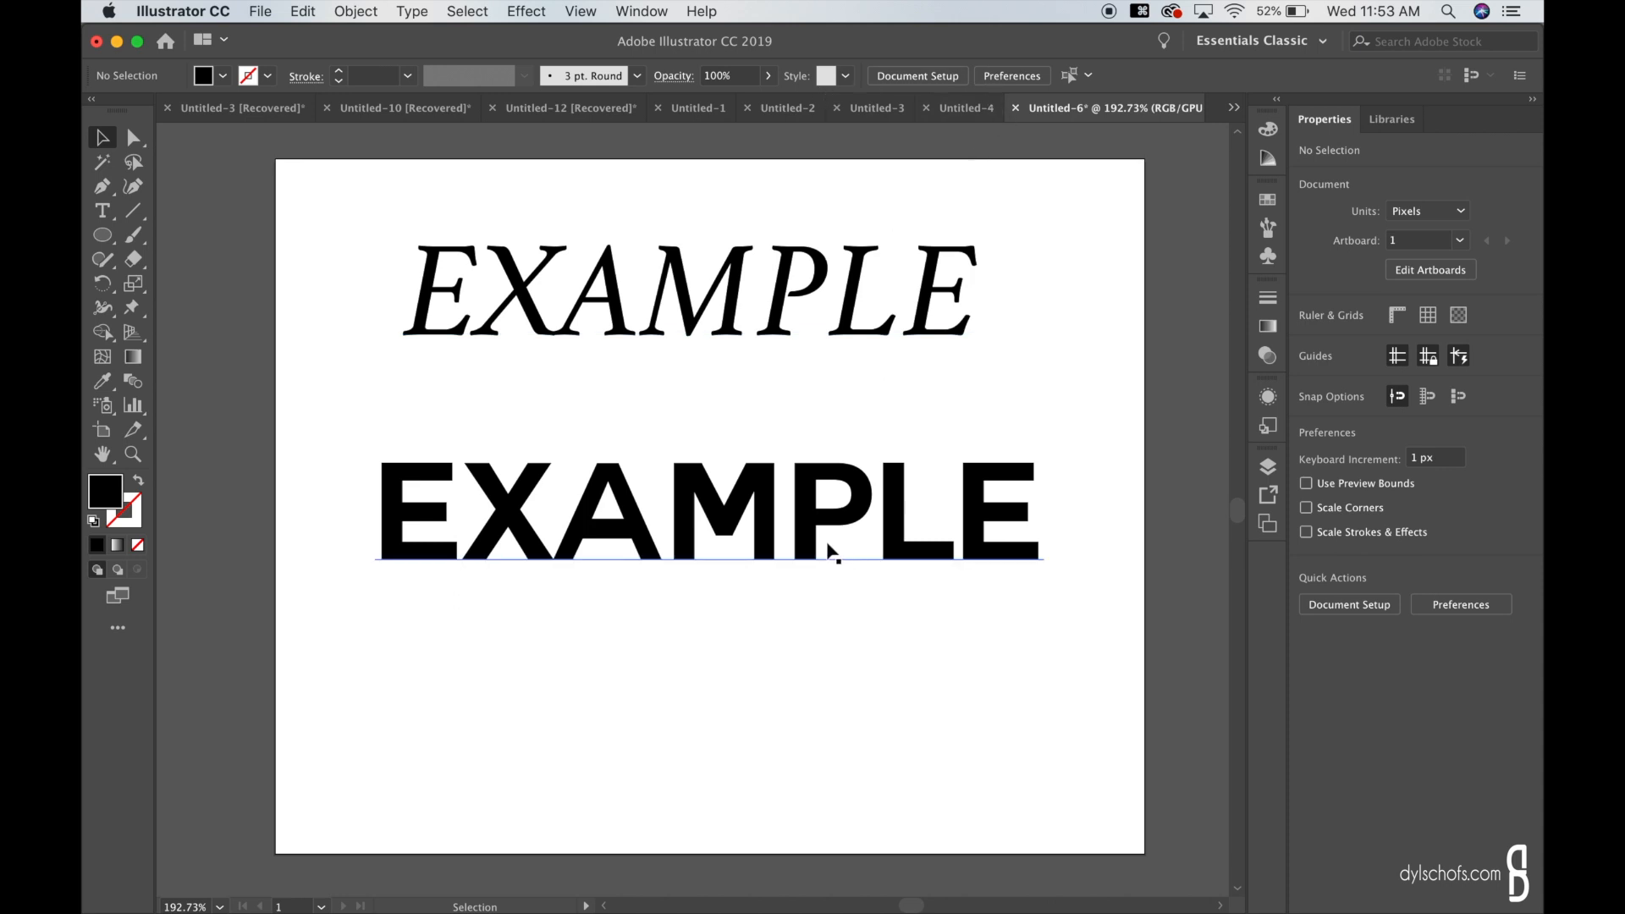
pyautogui.moveTo(794, 546)
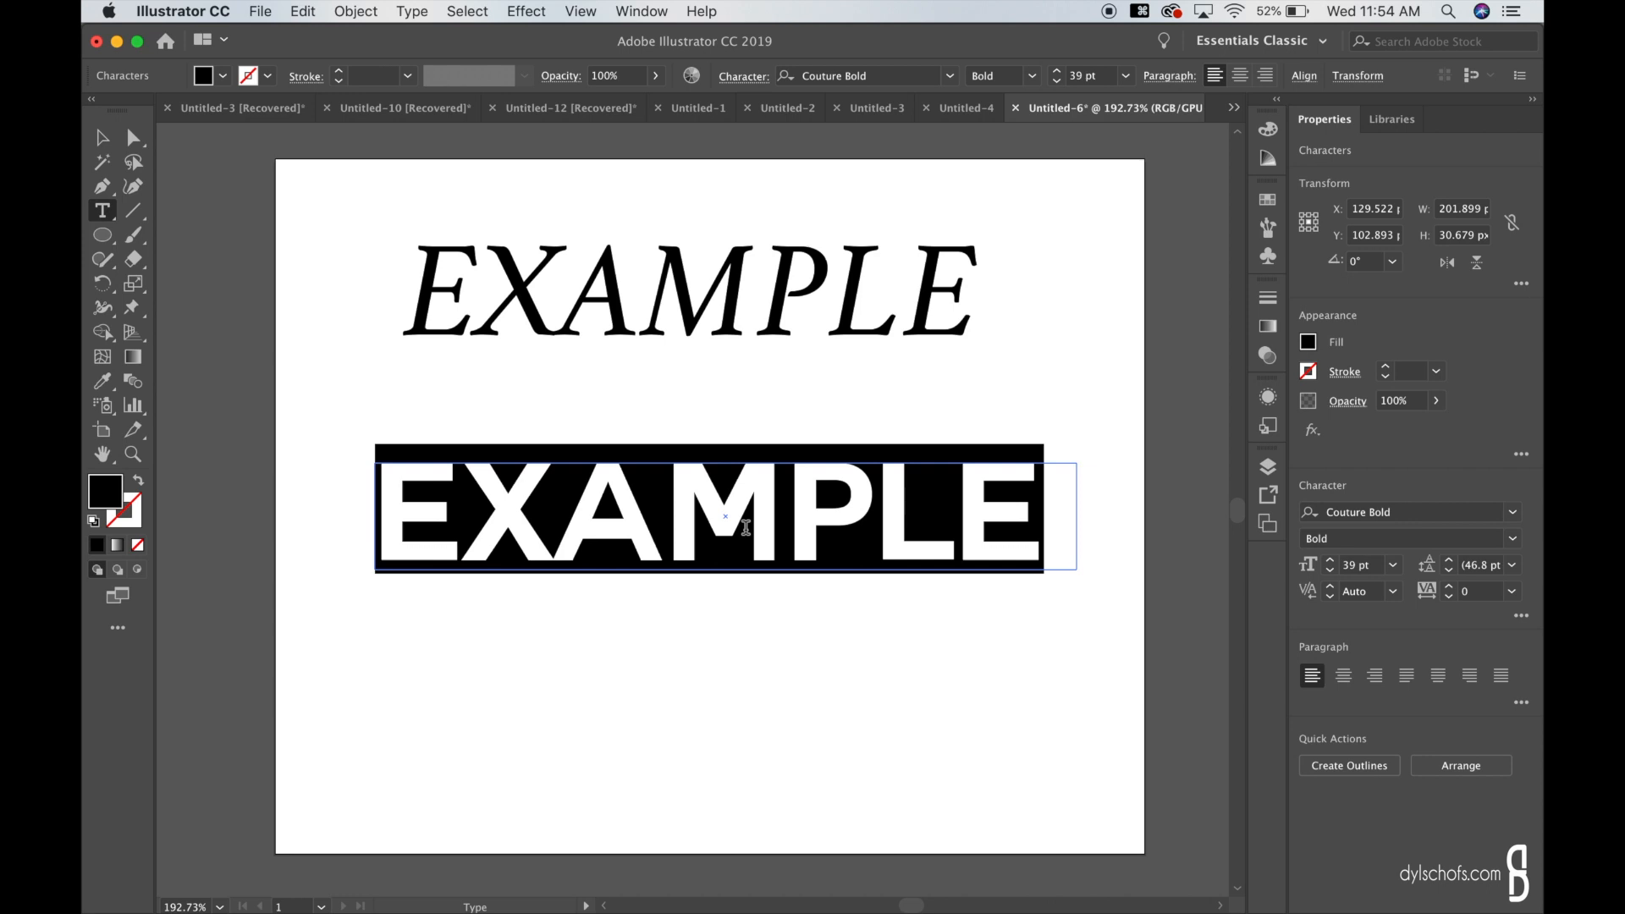
pyautogui.moveTo(179, 193)
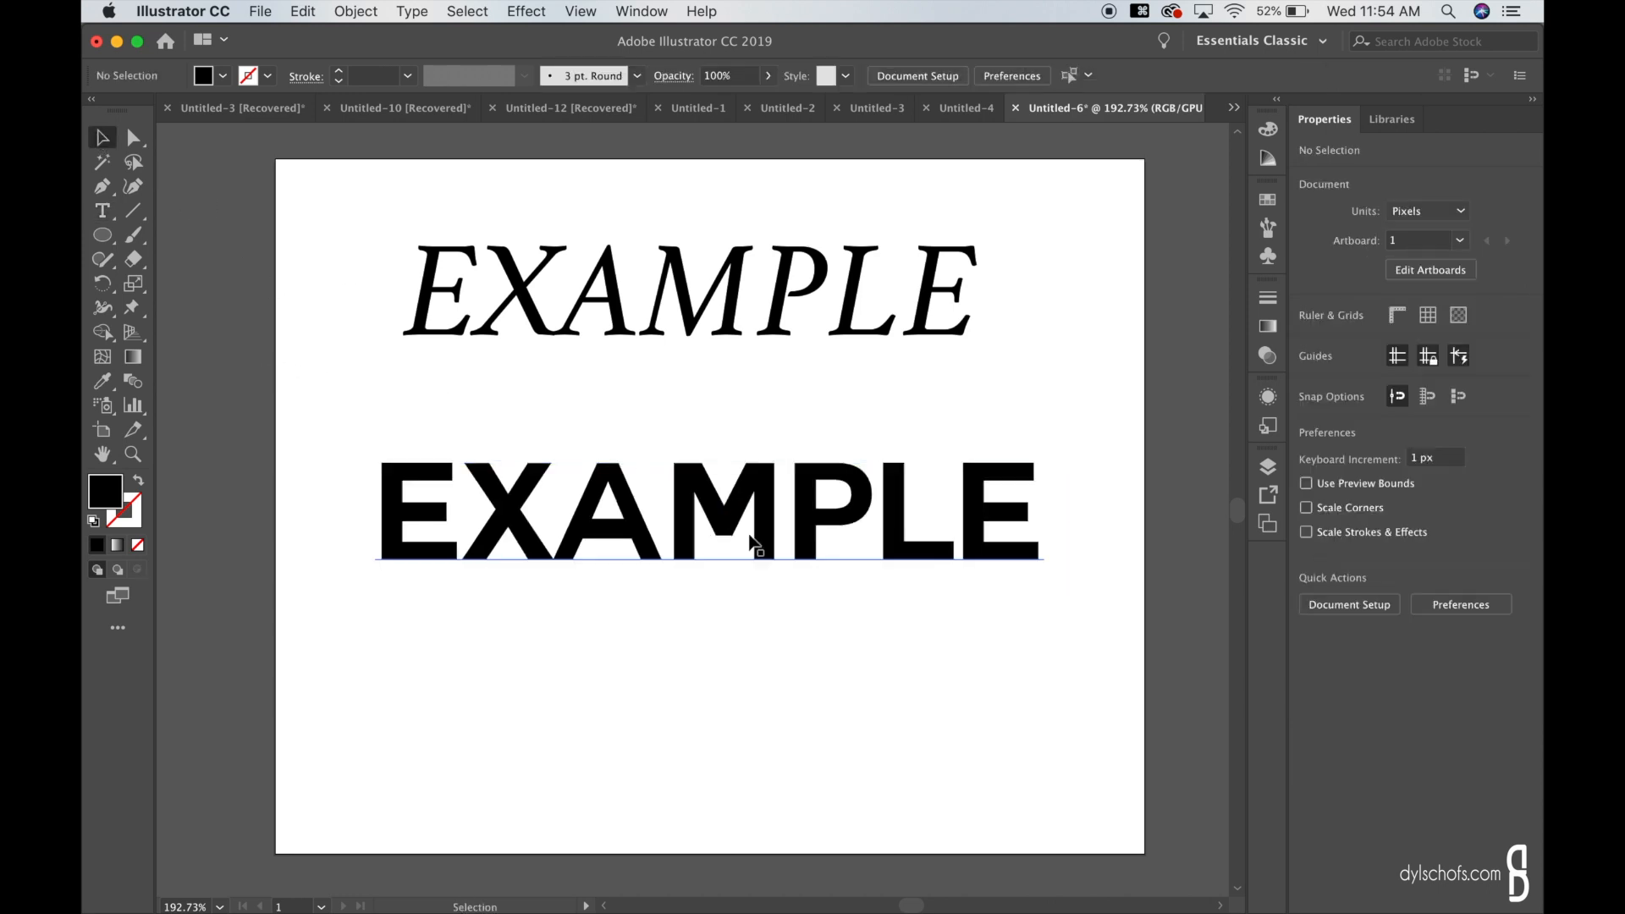
pyautogui.click(705, 513)
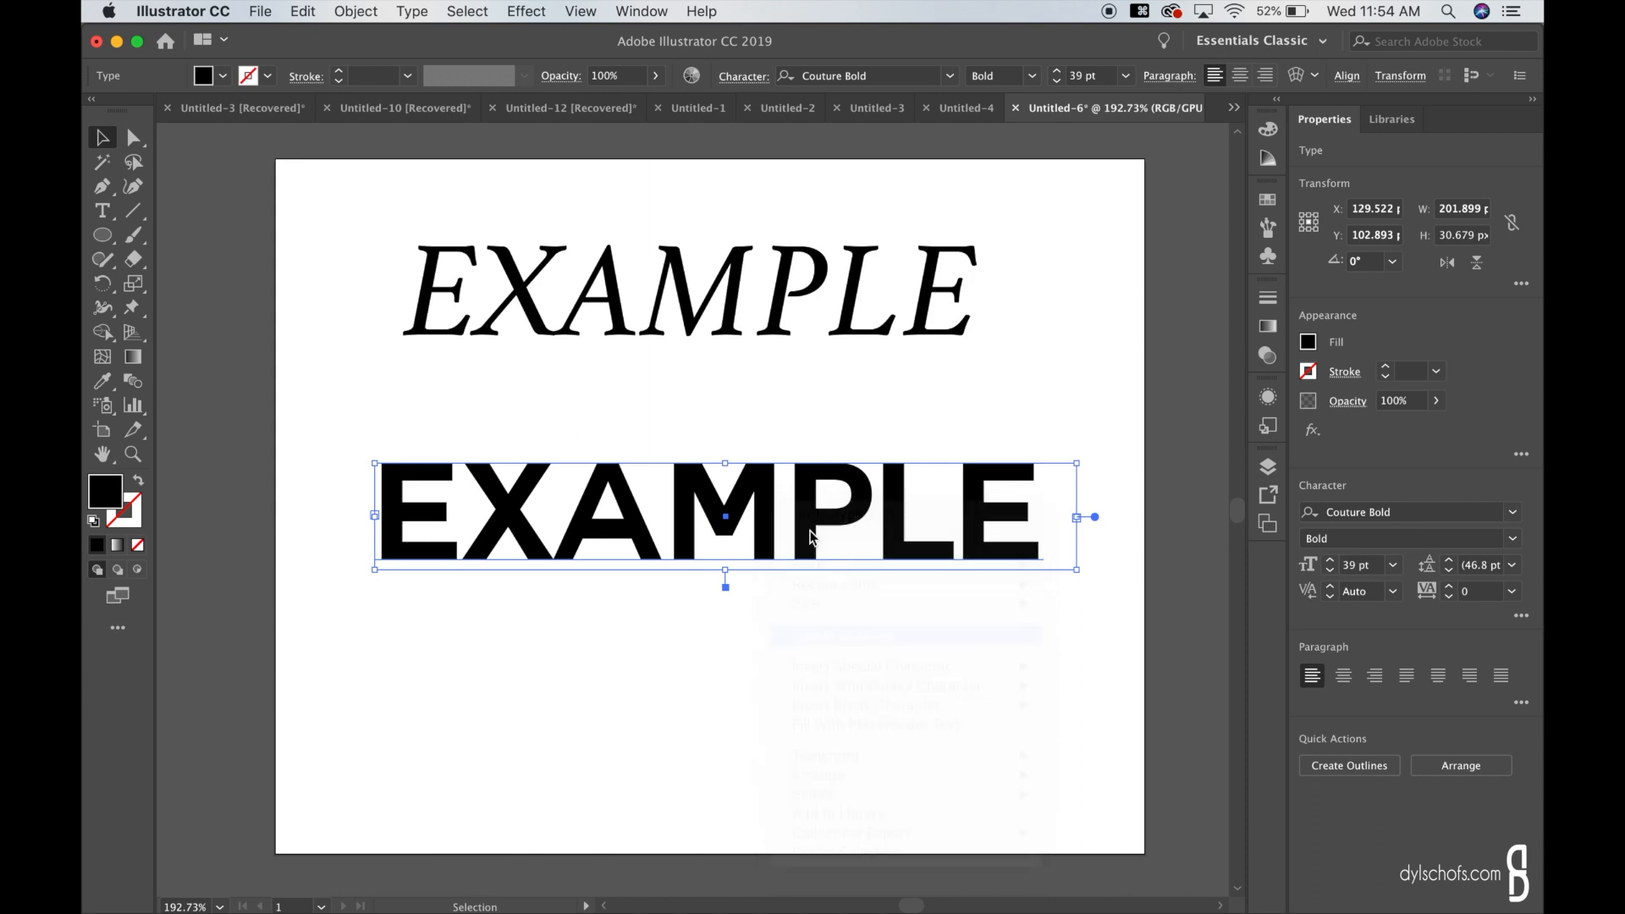
# Outline the bold bottom EXAMPLE and shear it 10° horizontally into a faux italic.
pyautogui.click(1349, 766)
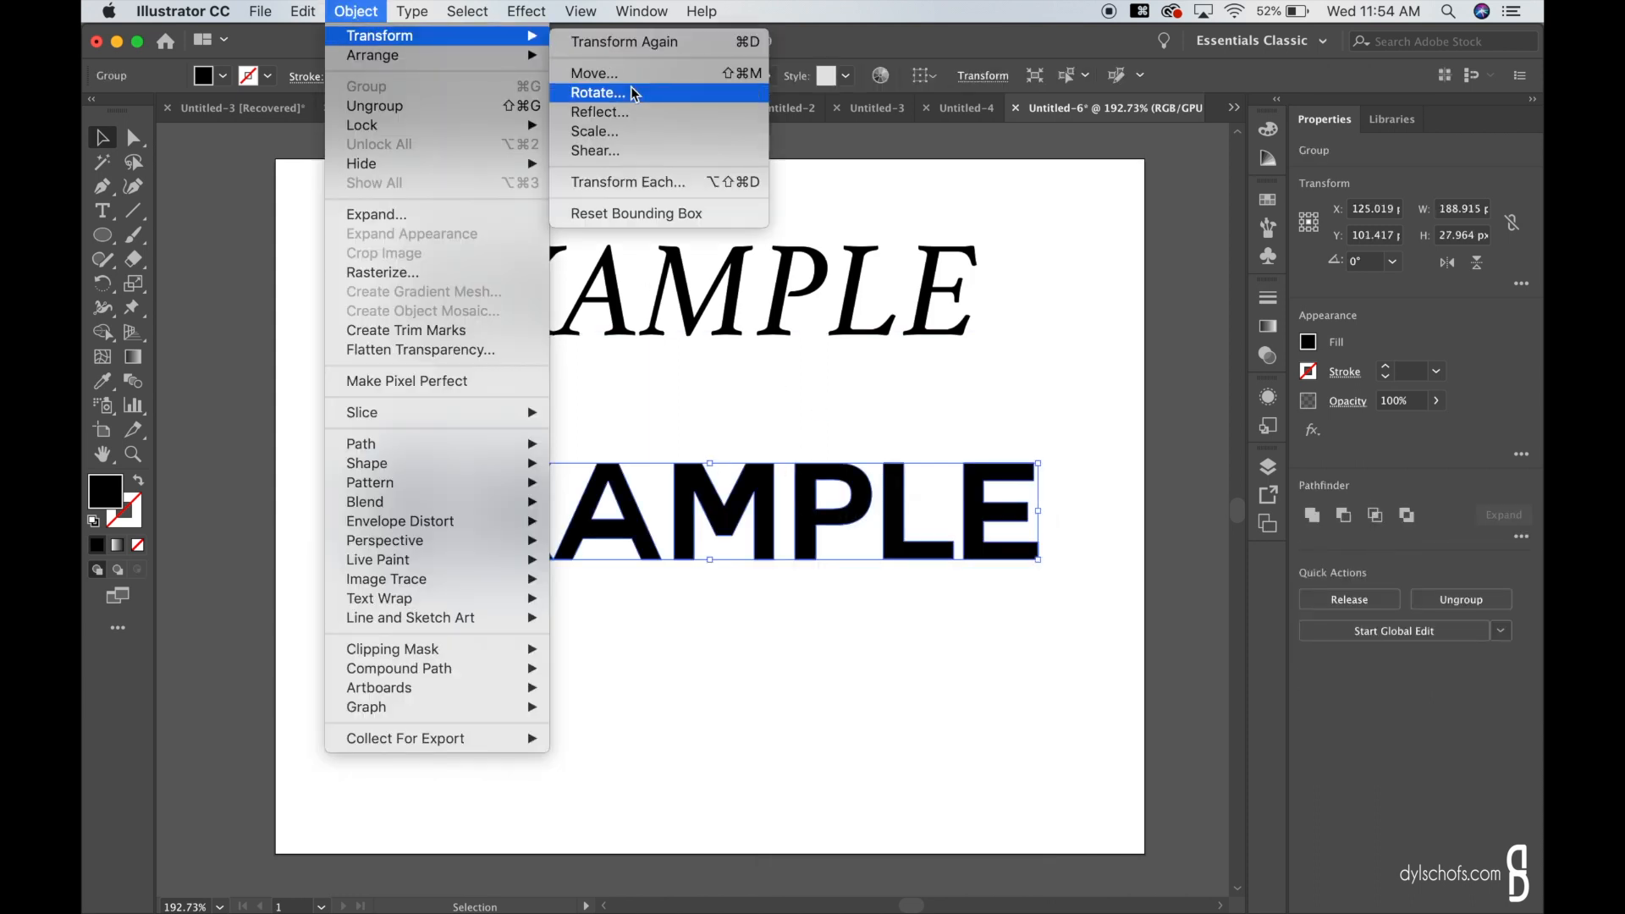
pyautogui.click(595, 151)
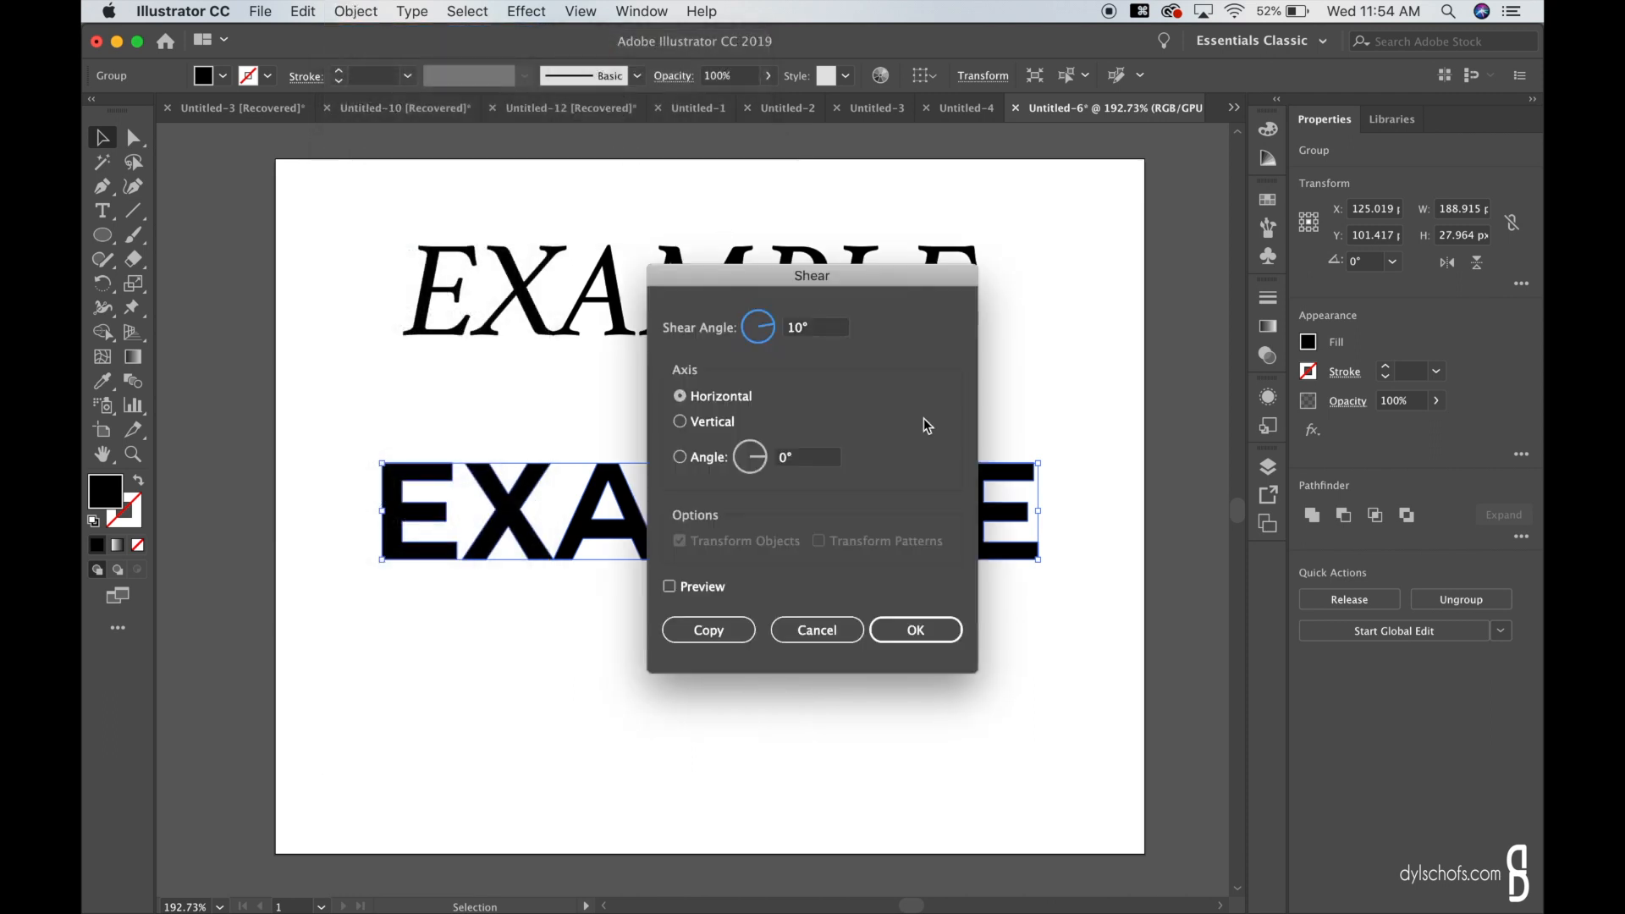
pyautogui.moveTo(806, 341)
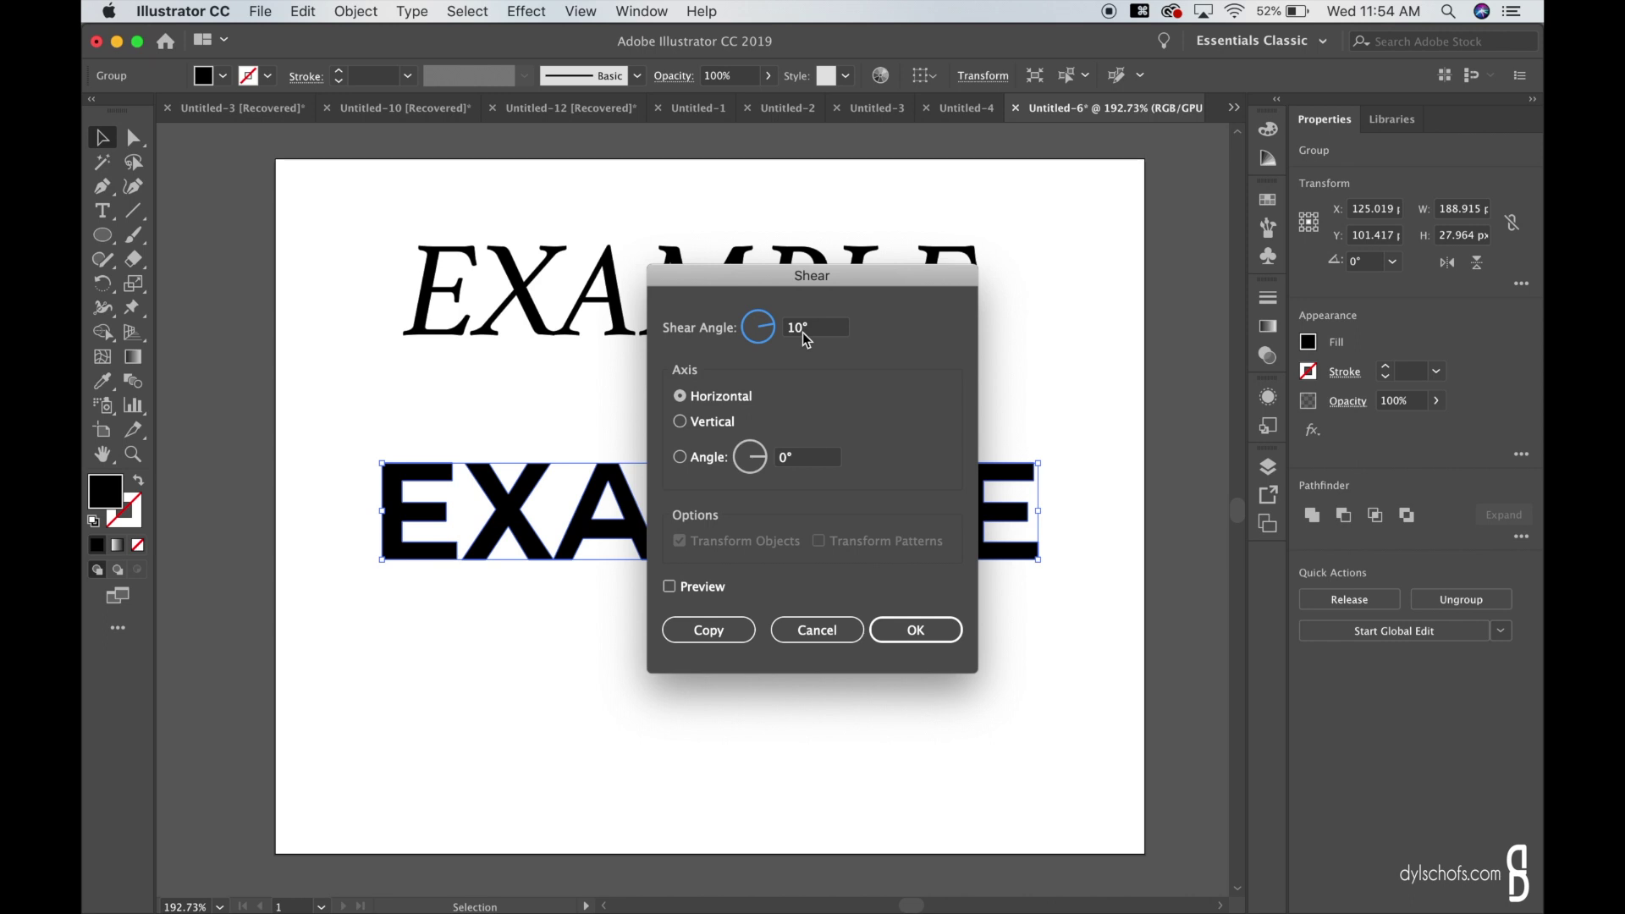
pyautogui.moveTo(830, 337)
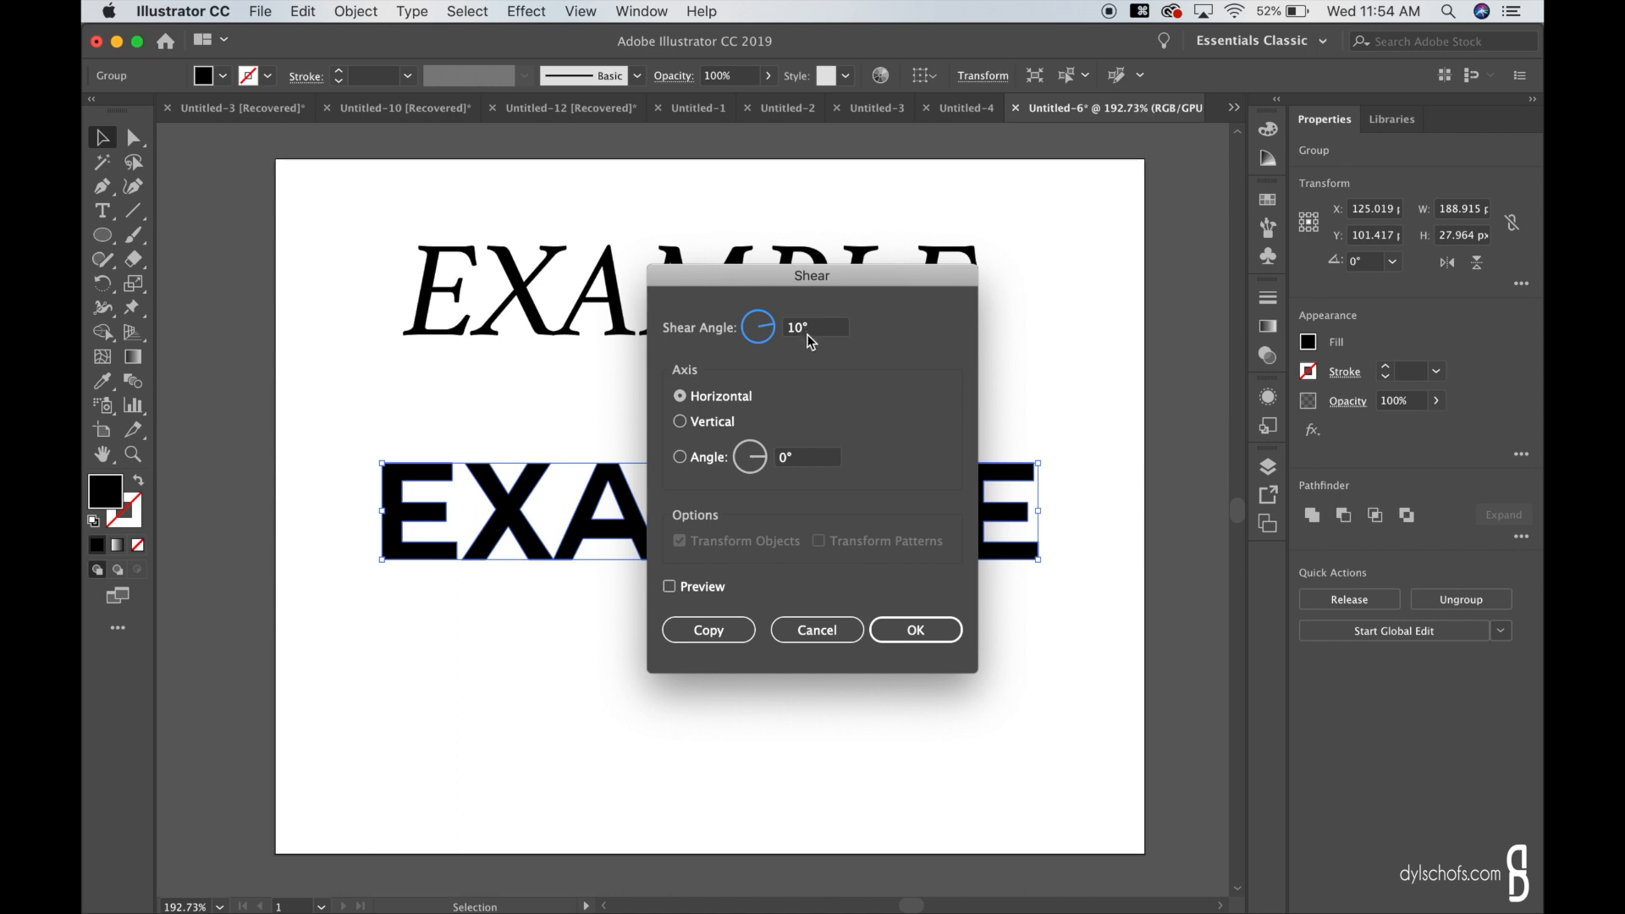
pyautogui.moveTo(718, 447)
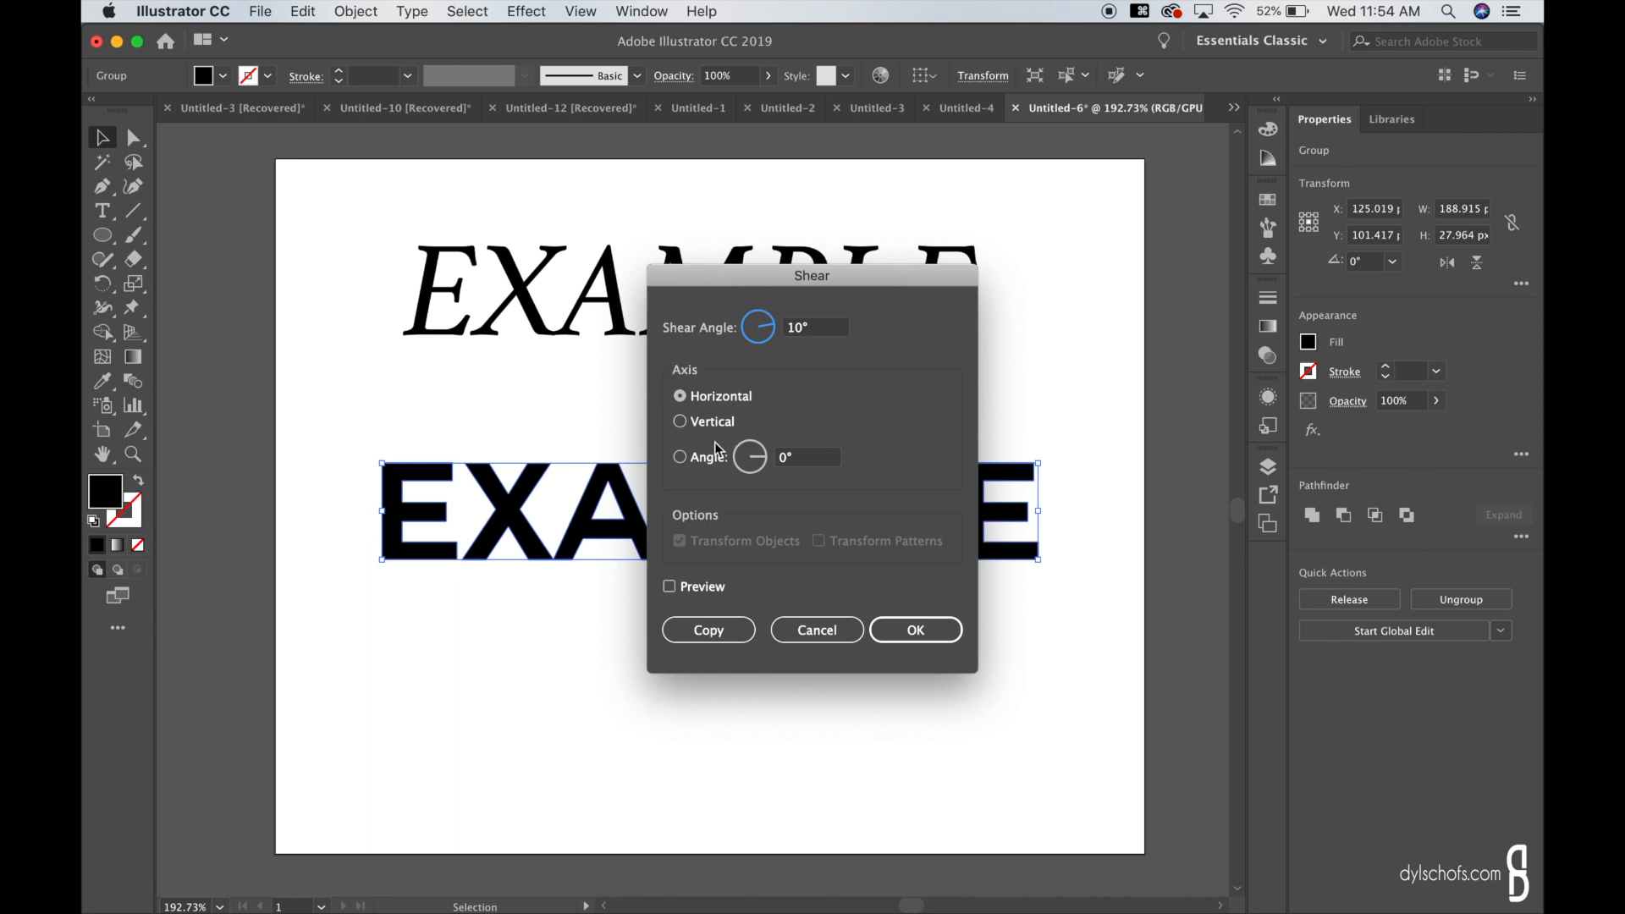
pyautogui.click(915, 630)
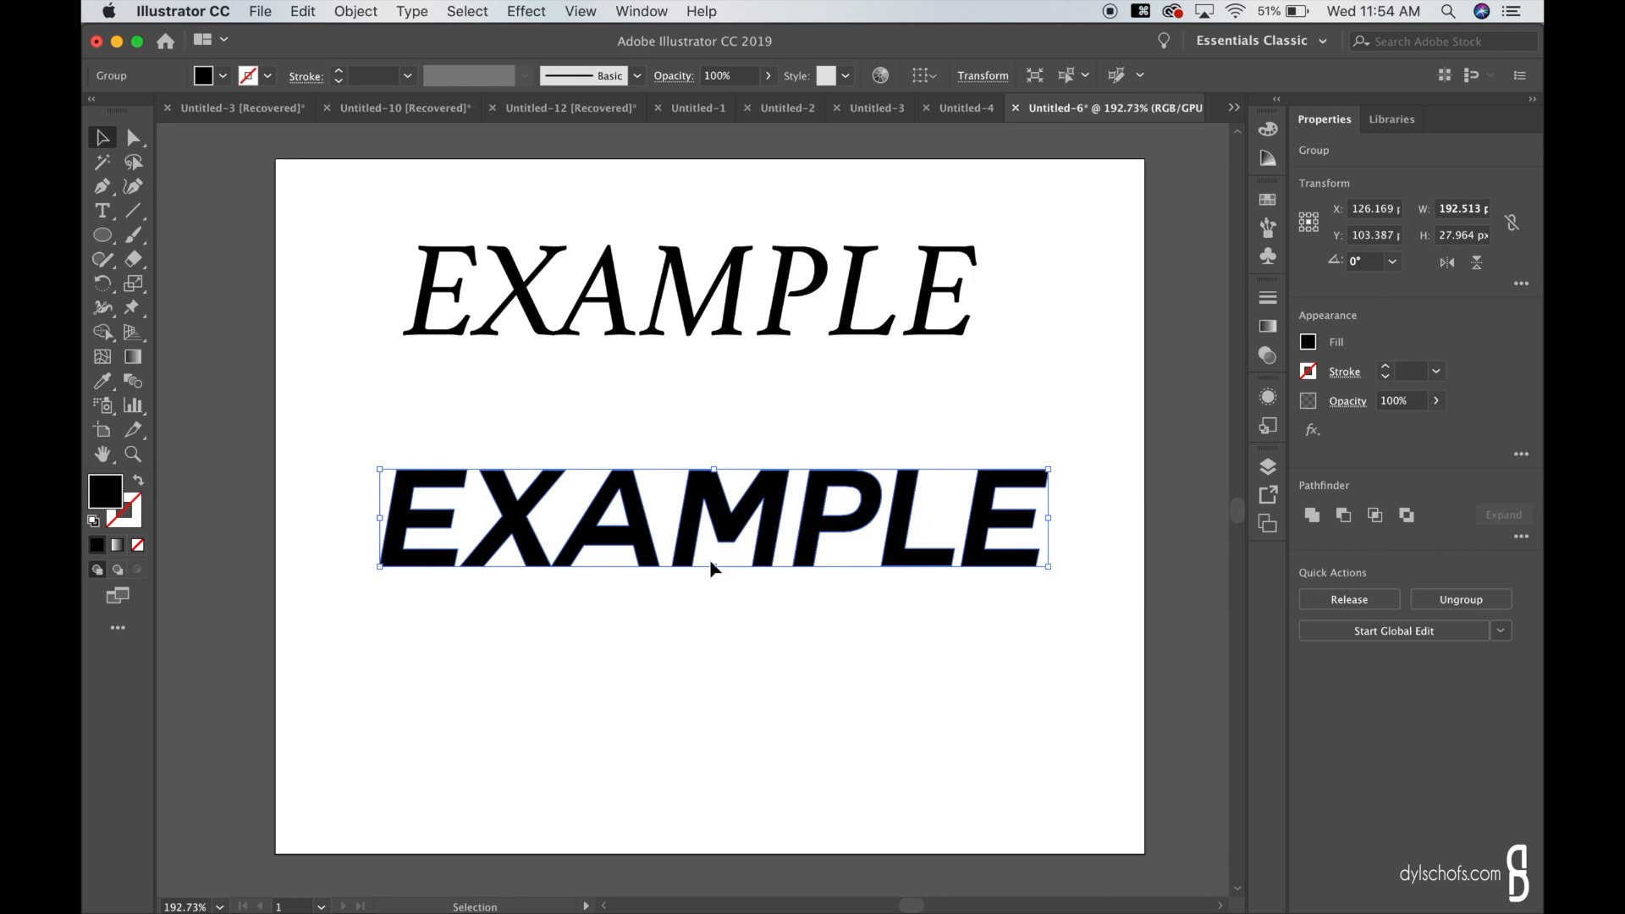
pyautogui.moveTo(355, 8)
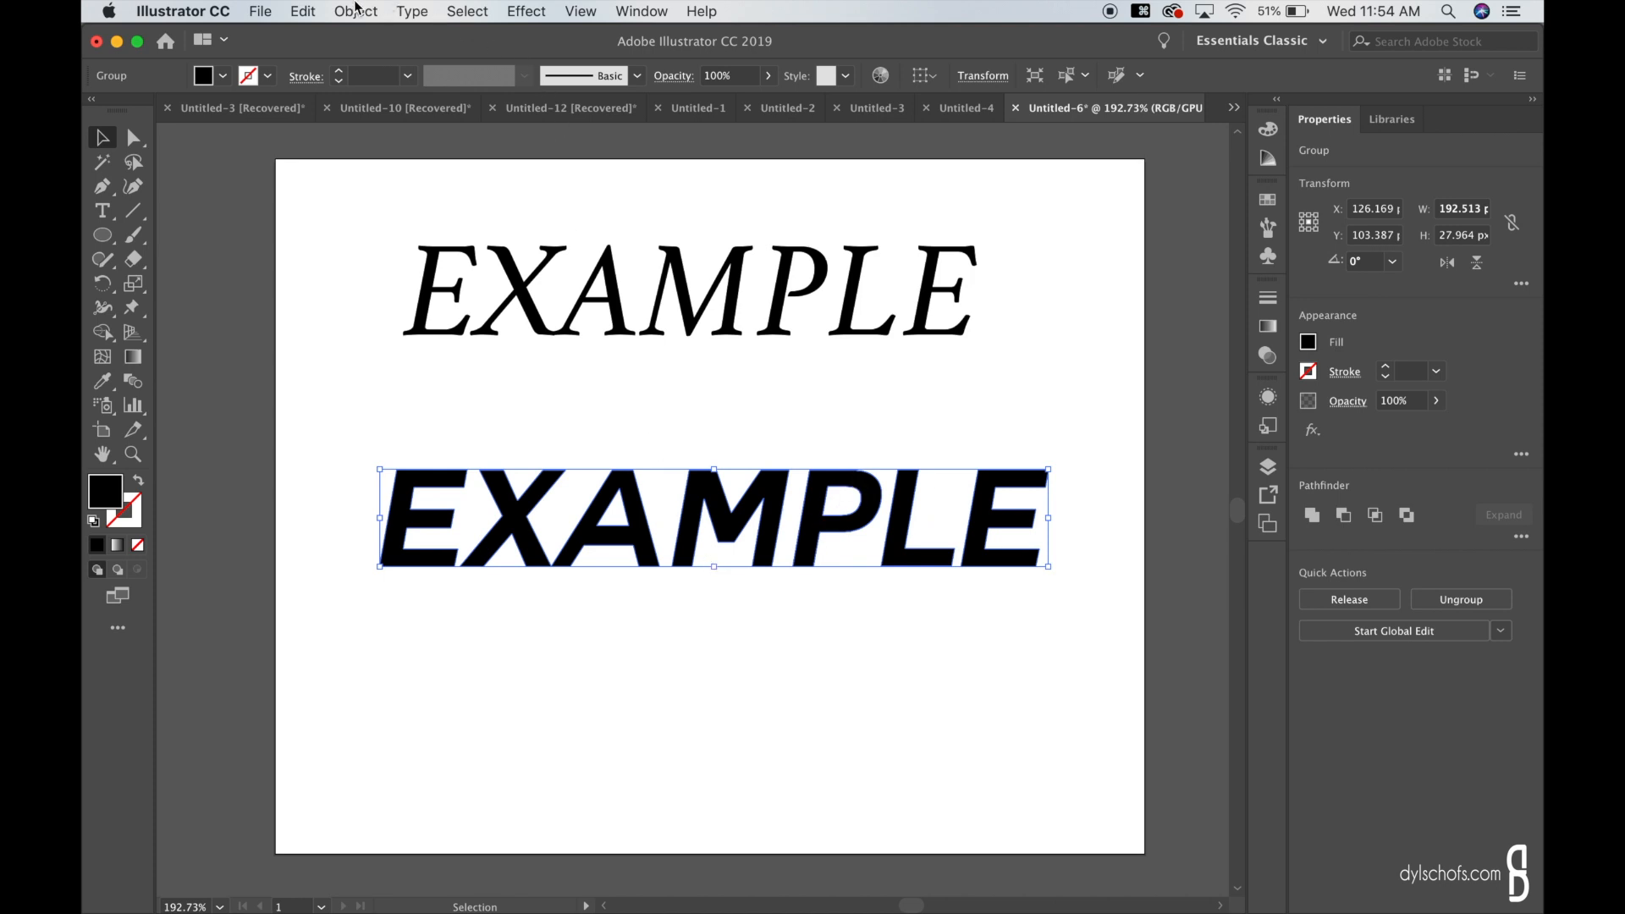
# Shear the outlined bottom EXAMPLE by -10° to stand it upright again, then deselect.
pyautogui.click(353, 11)
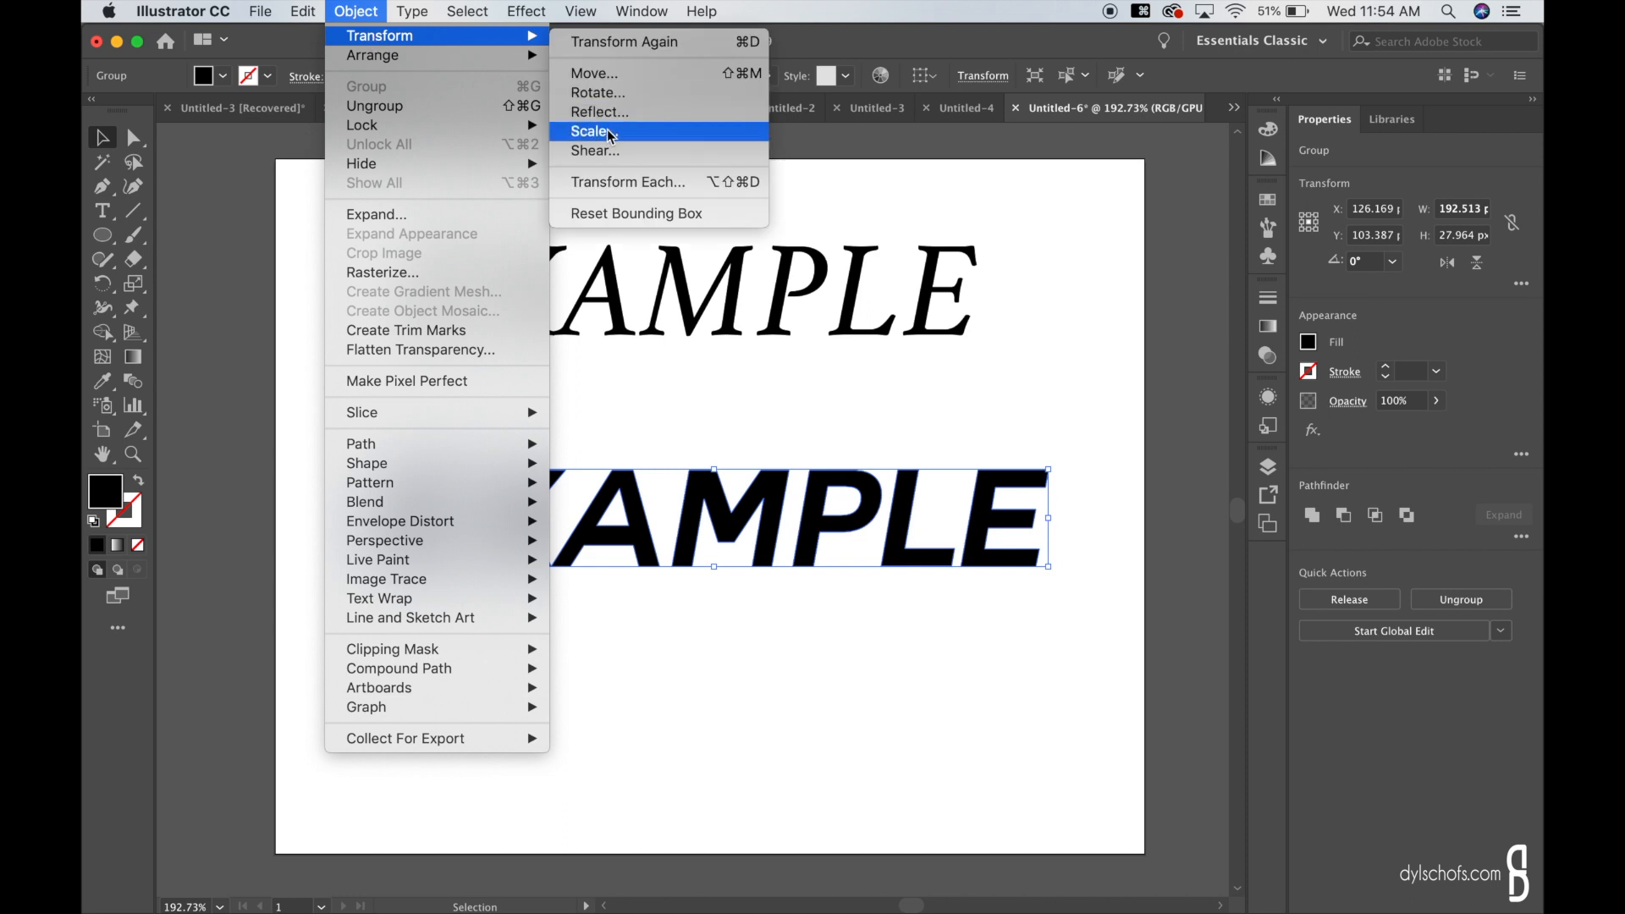
pyautogui.click(595, 151)
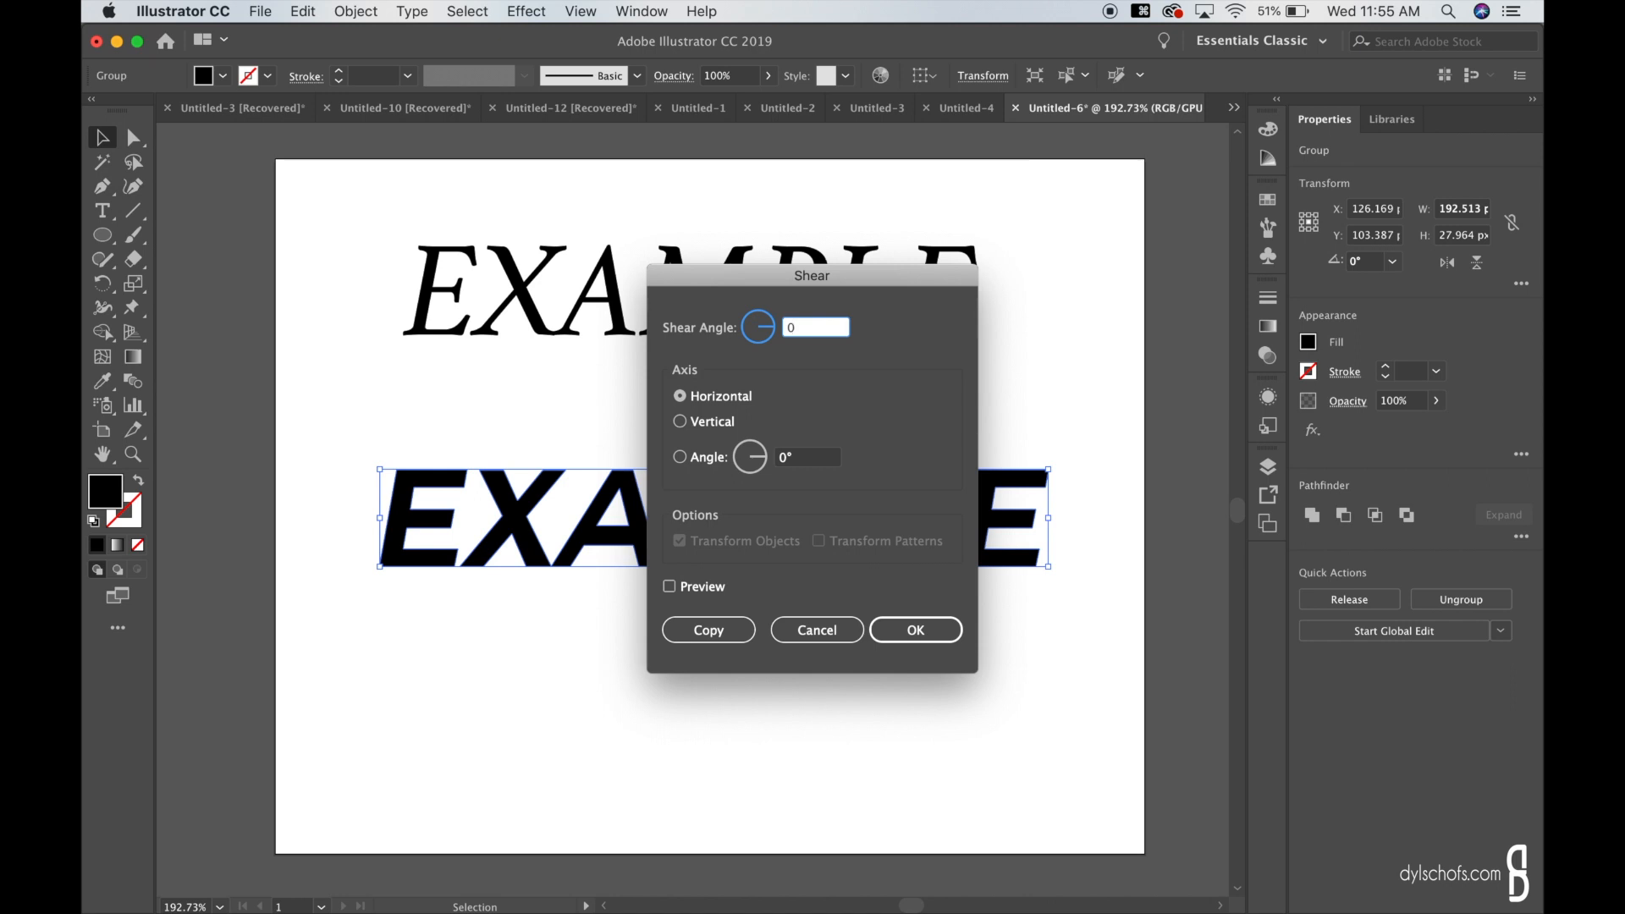
pyautogui.tripleClick(816, 327)
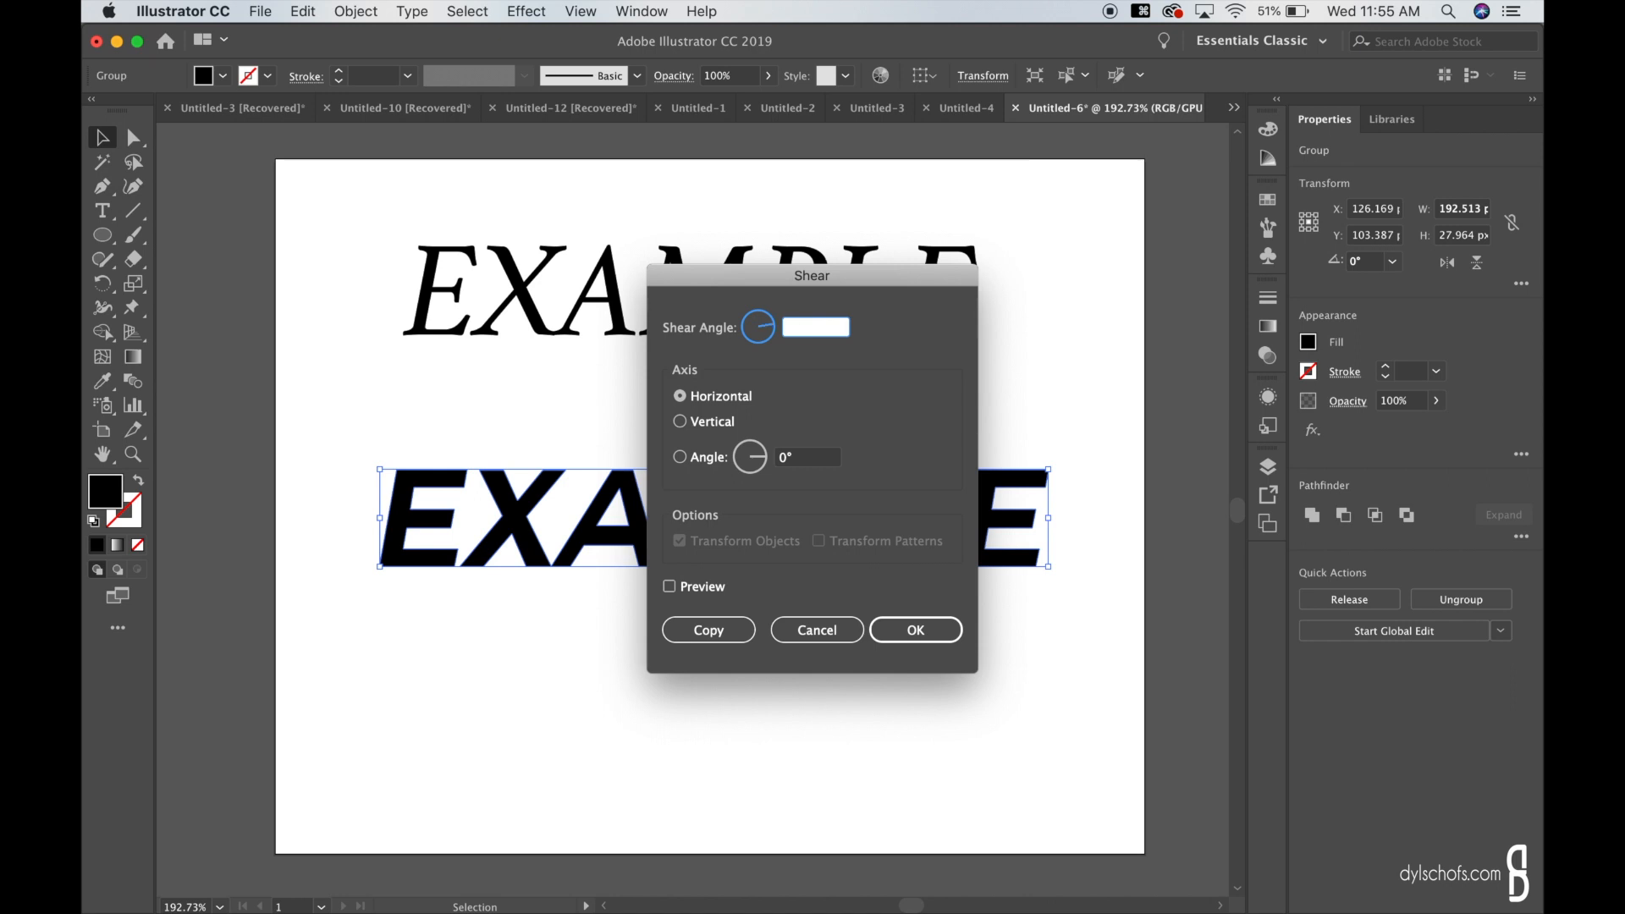
pyautogui.write('-10')
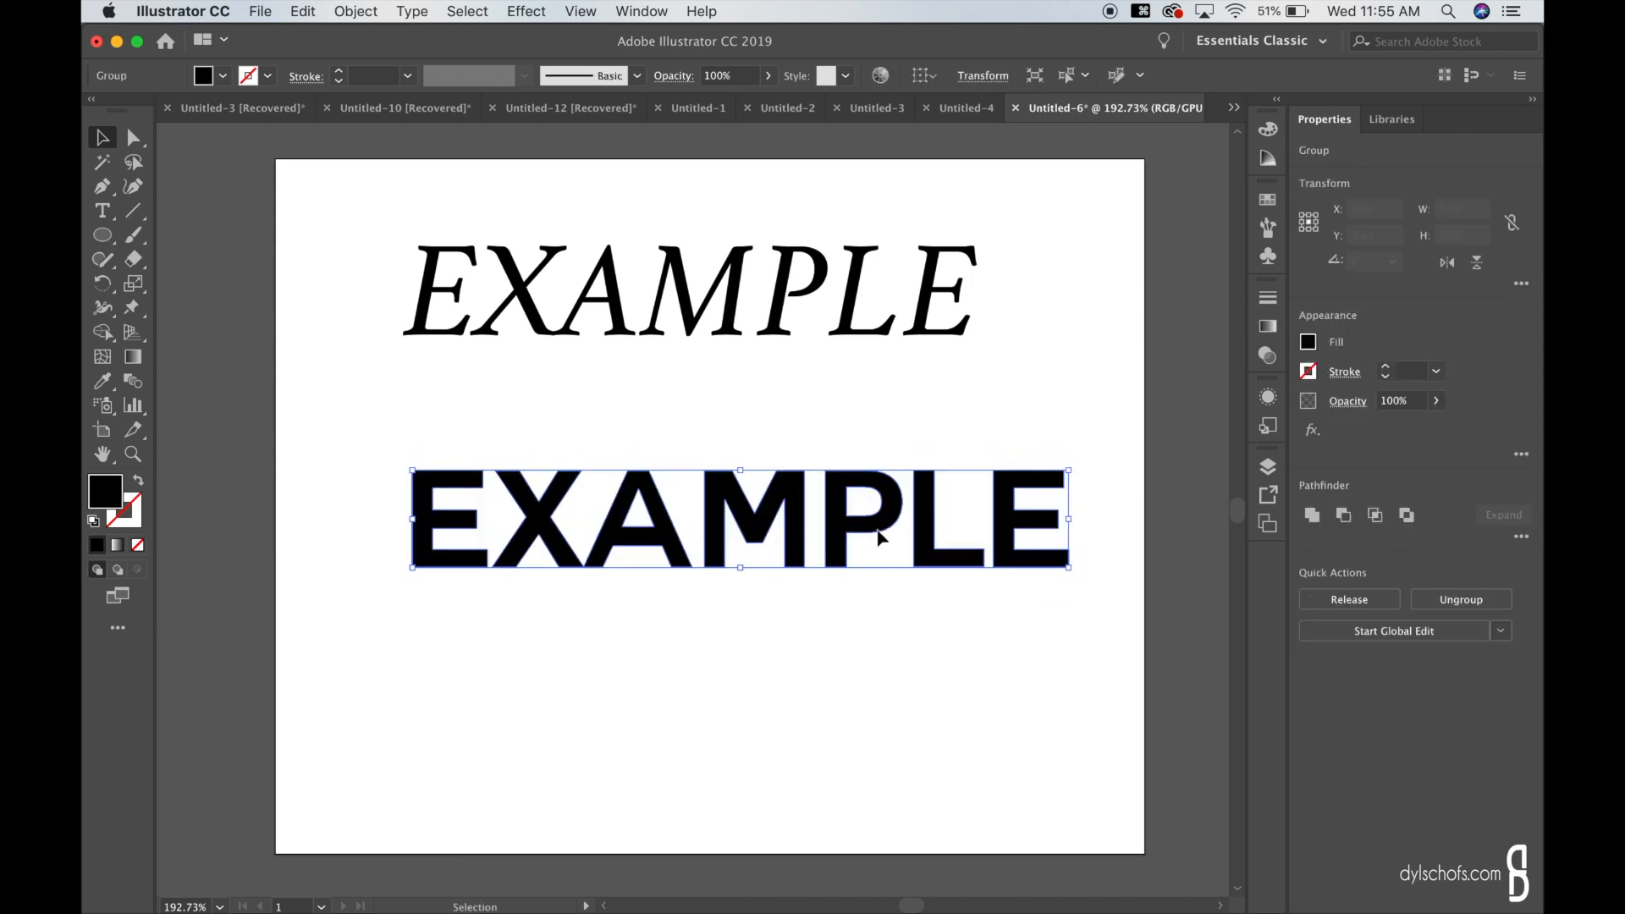
pyautogui.click(879, 621)
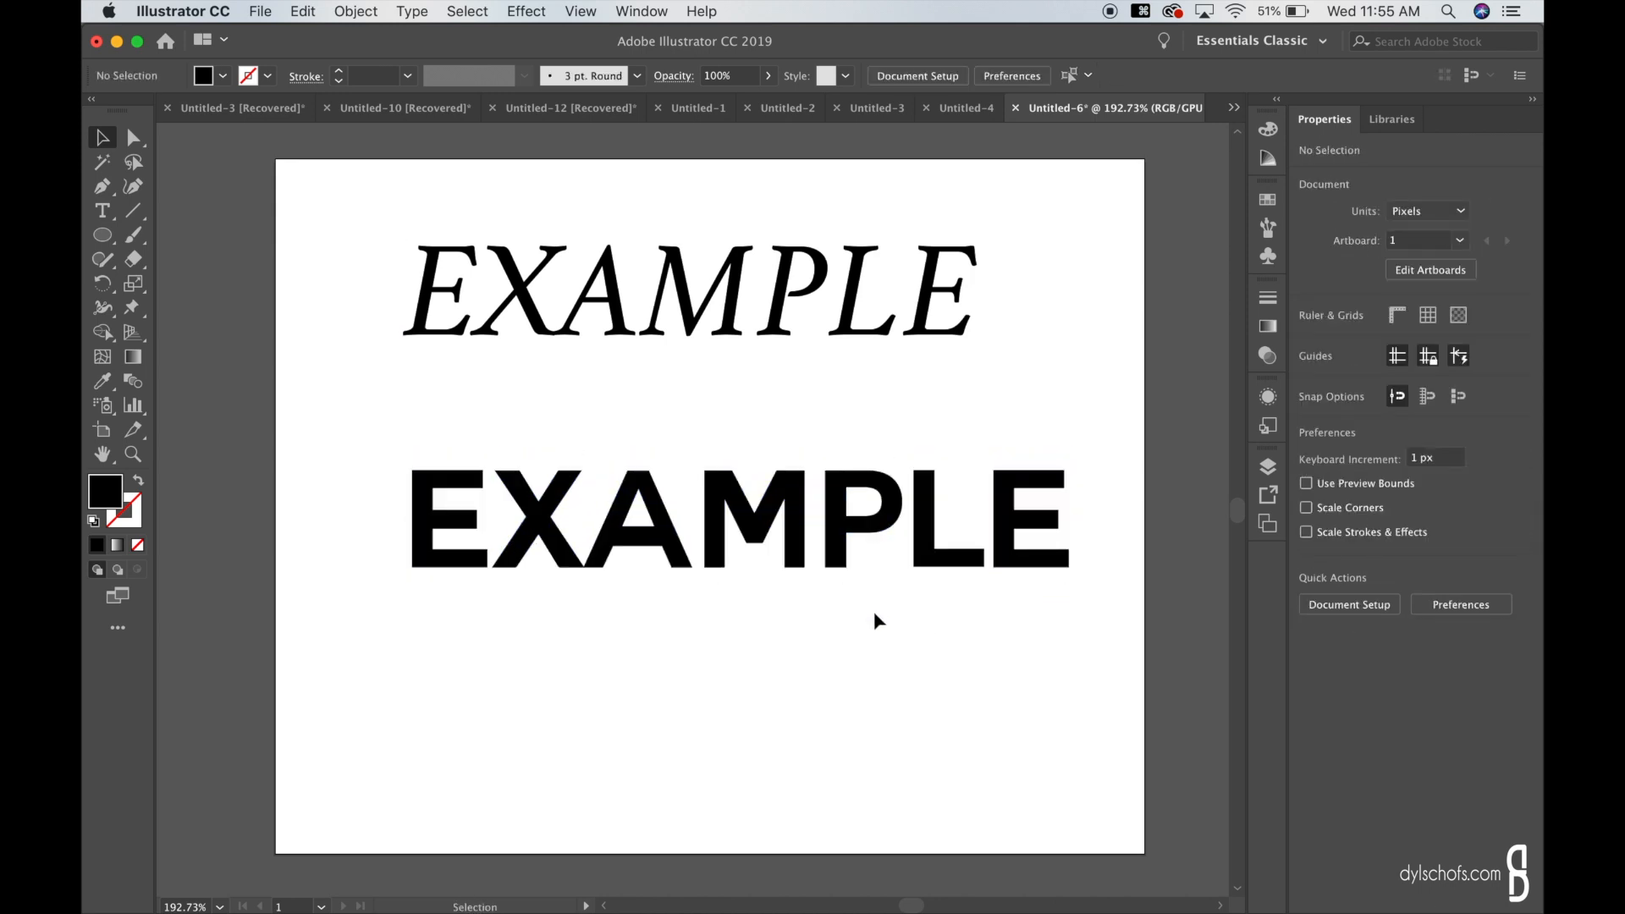